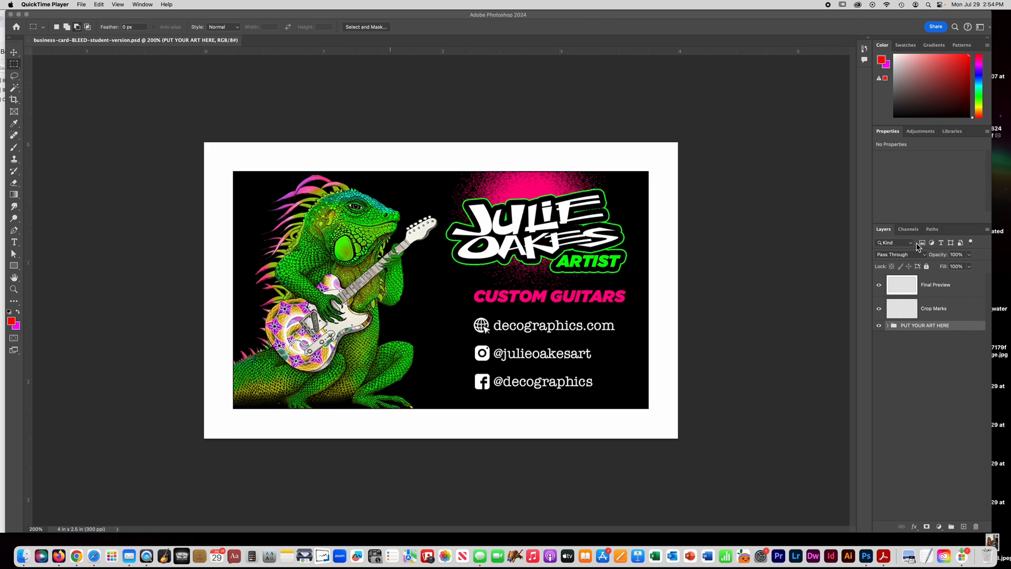
pyautogui.moveTo(939, 288)
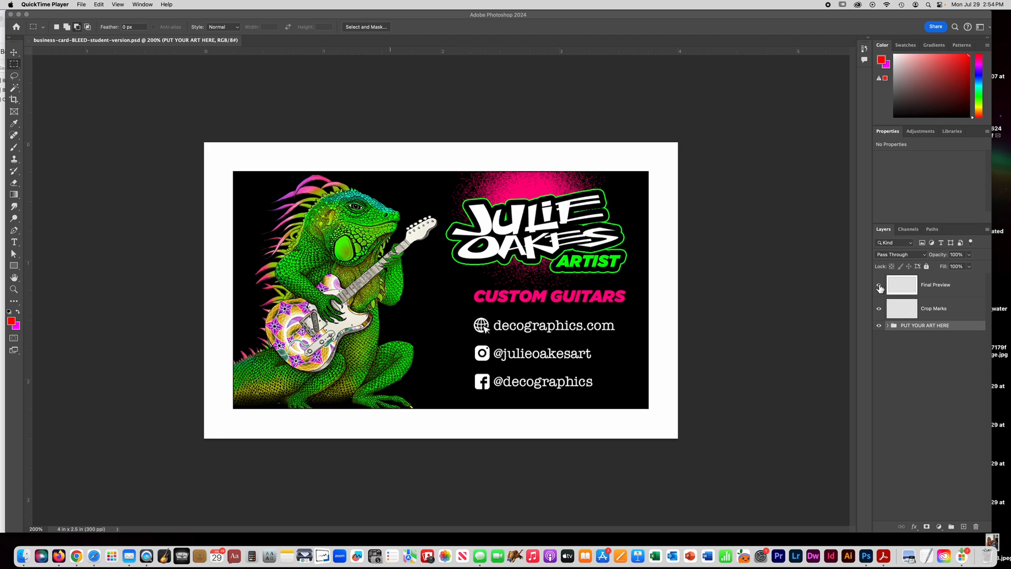
pyautogui.moveTo(879, 288)
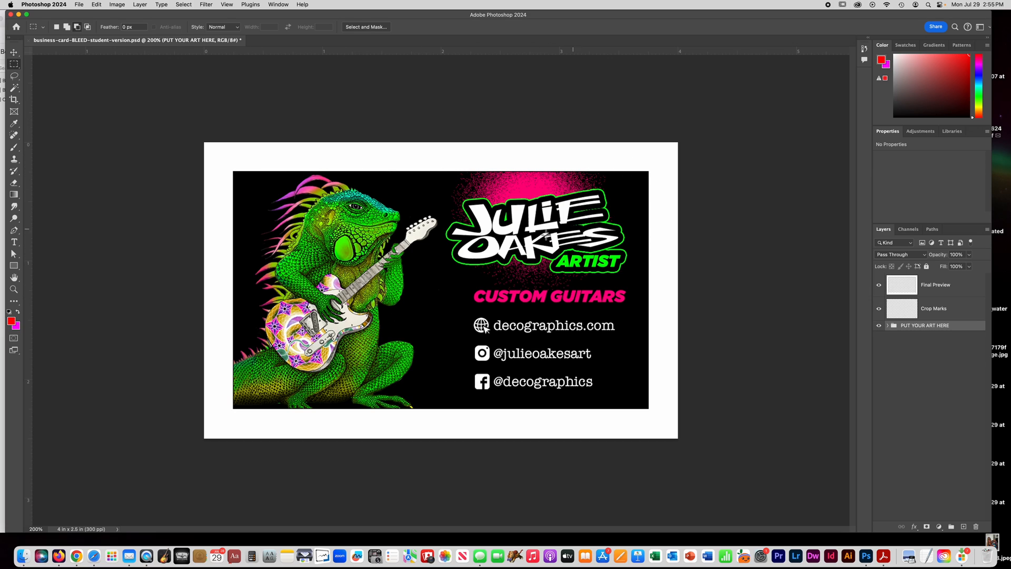
pyautogui.moveTo(778, 256)
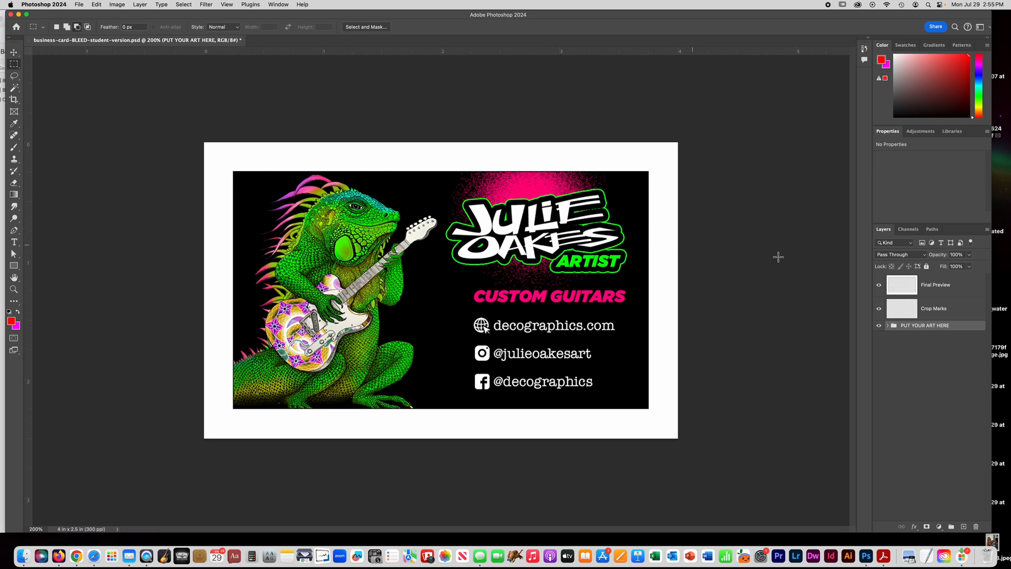
# - Hide the Final Preview layer to expose the bleed artwork and crop marks
pyautogui.click(878, 284)
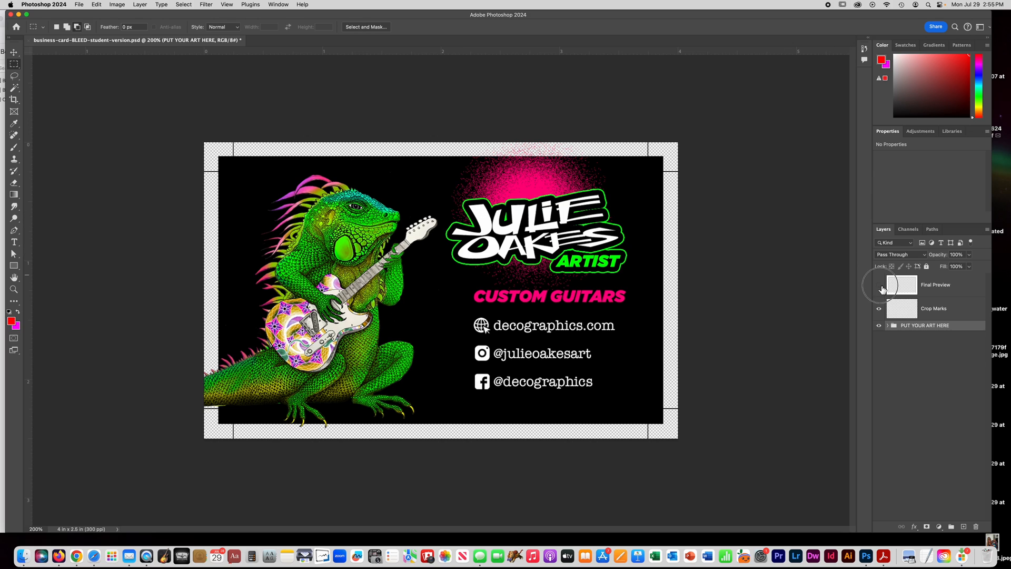
# - Show the Final Preview layer again and expand the PUT YOUR ART HERE group
pyautogui.click(877, 308)
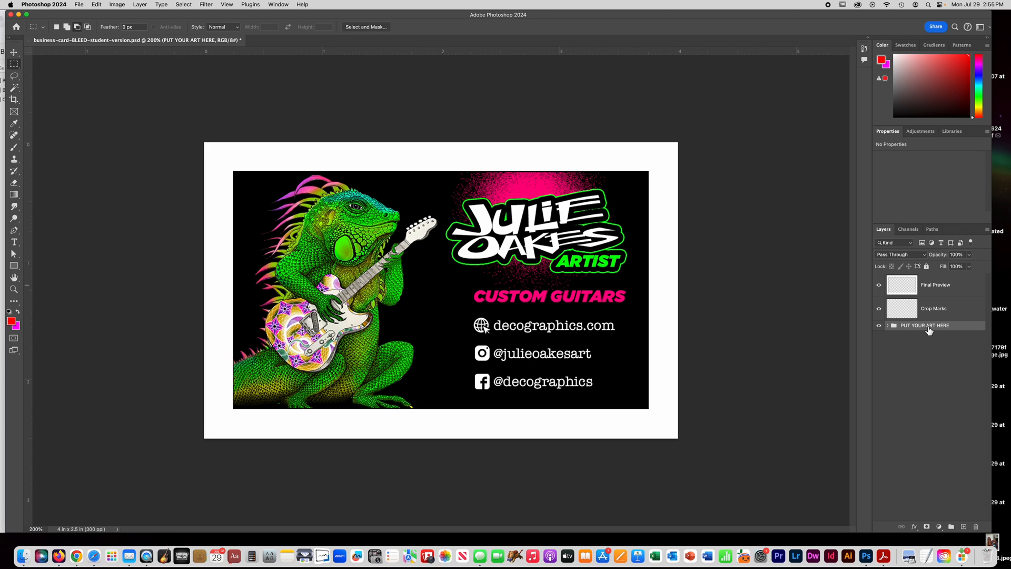
pyautogui.click(892, 325)
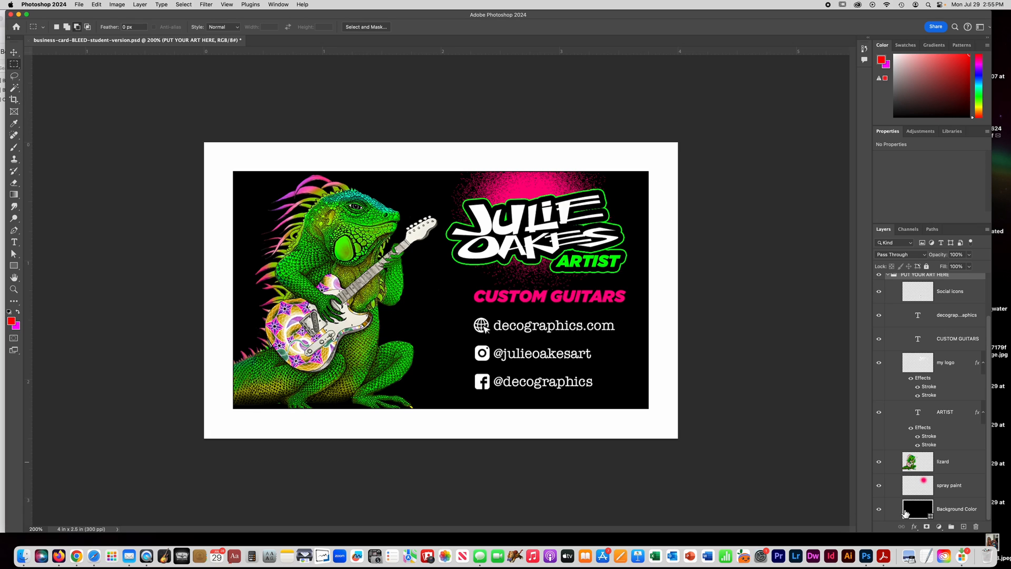
pyautogui.moveTo(906, 511)
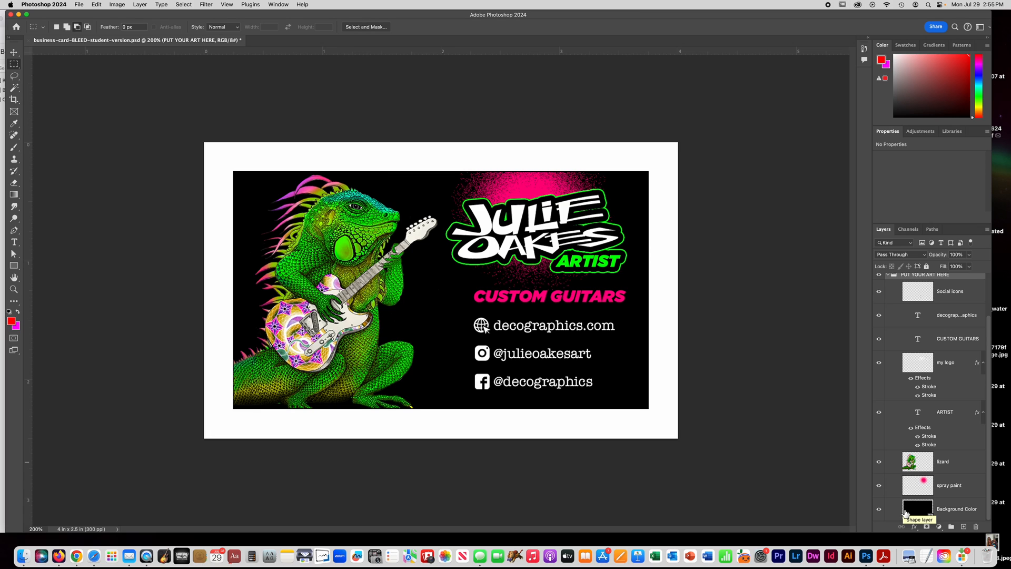
pyautogui.moveTo(918, 511)
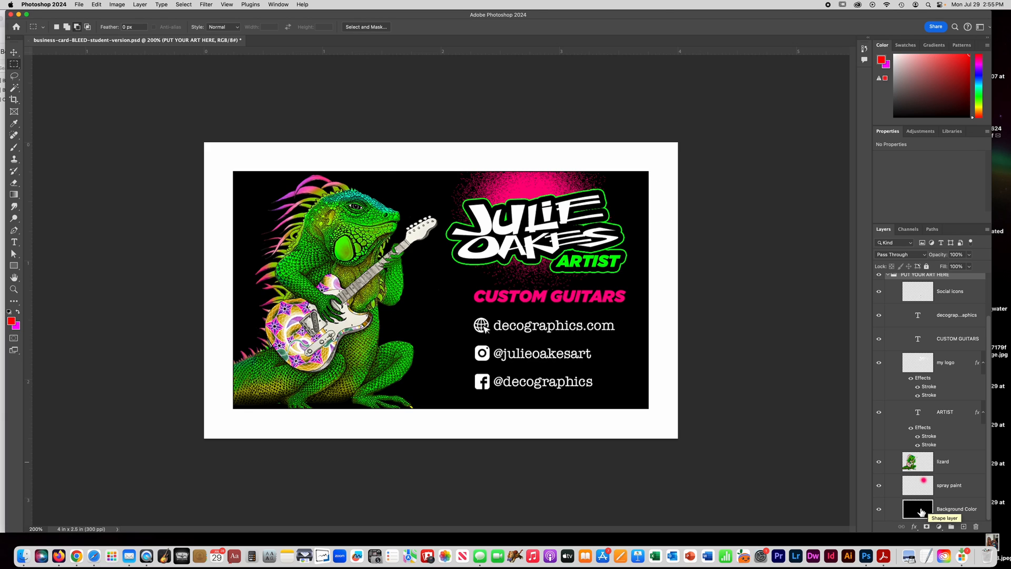
pyautogui.doubleClick(916, 509)
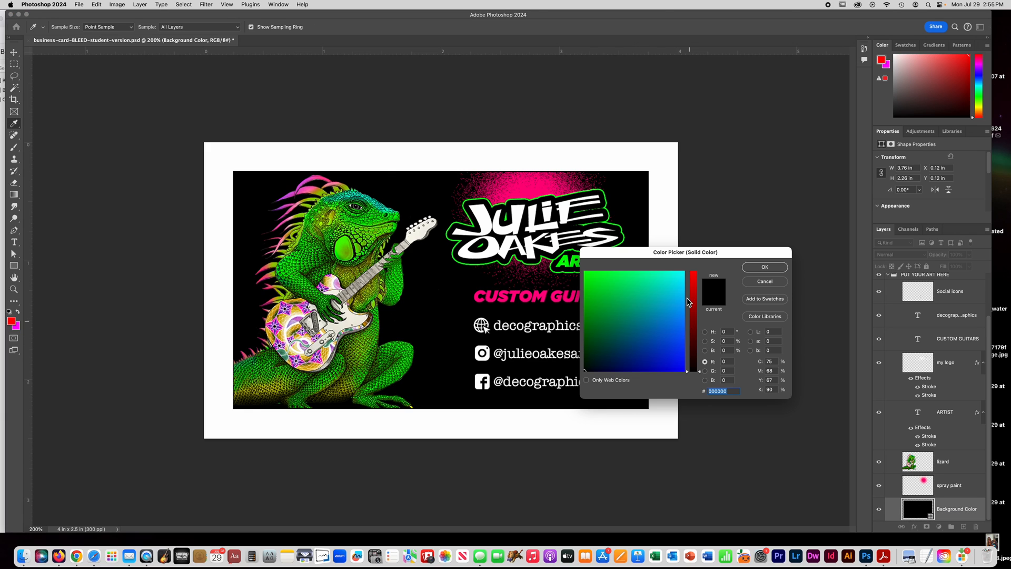
pyautogui.click(654, 365)
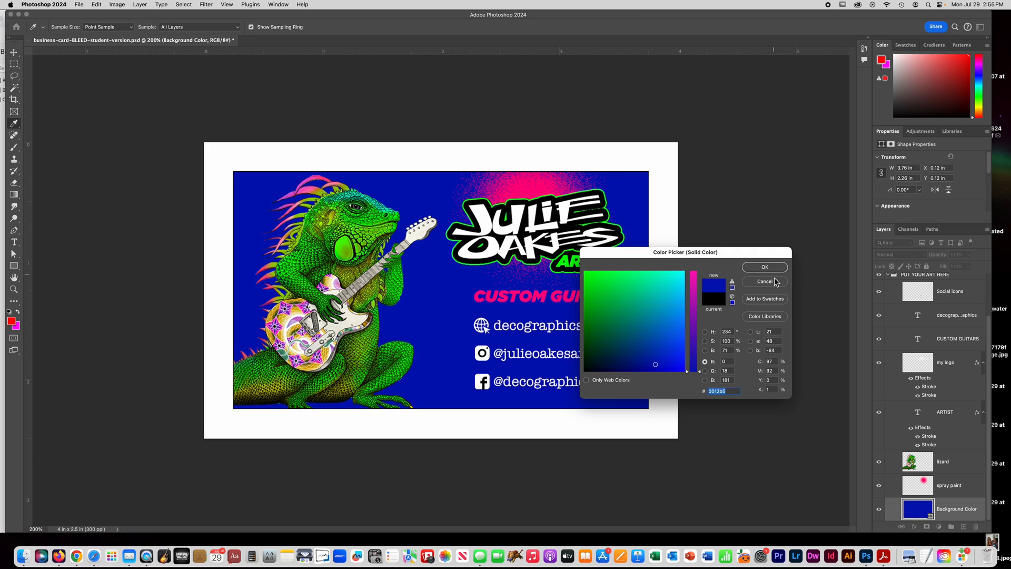
pyautogui.click(764, 267)
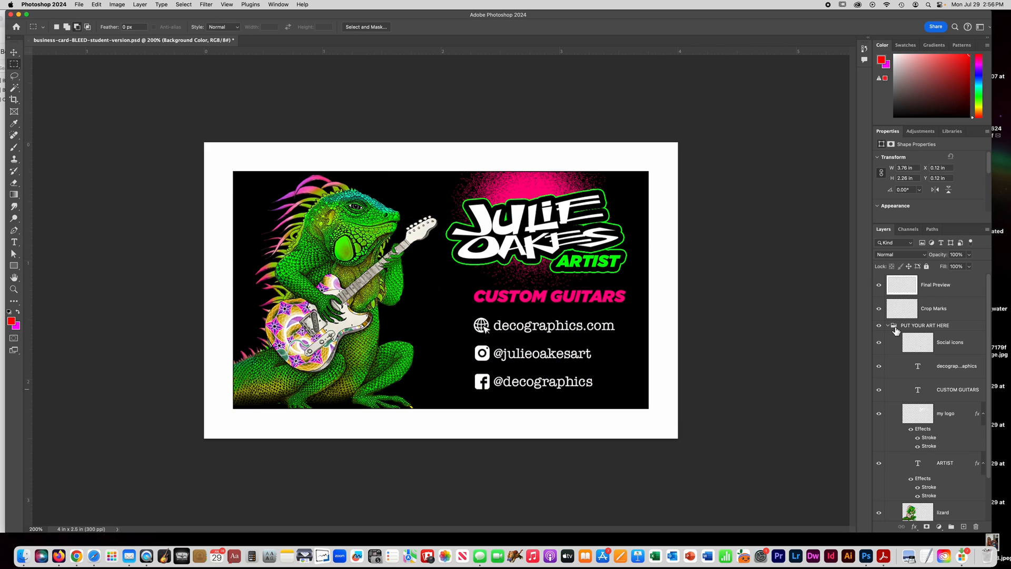
# - Collapse the PUT YOUR ART HERE group in the Layers panel
pyautogui.click(892, 325)
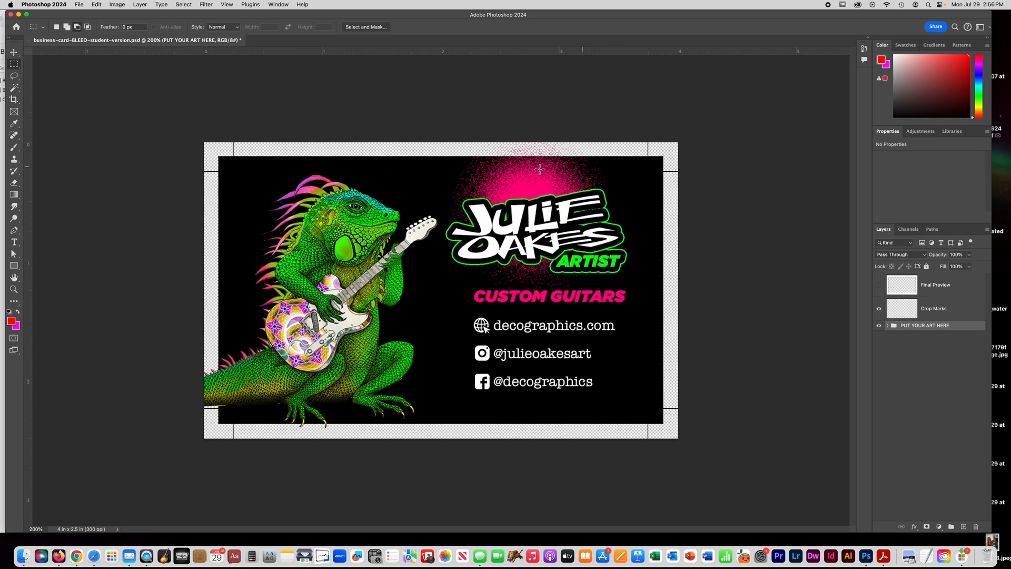
pyautogui.moveTo(821, 207)
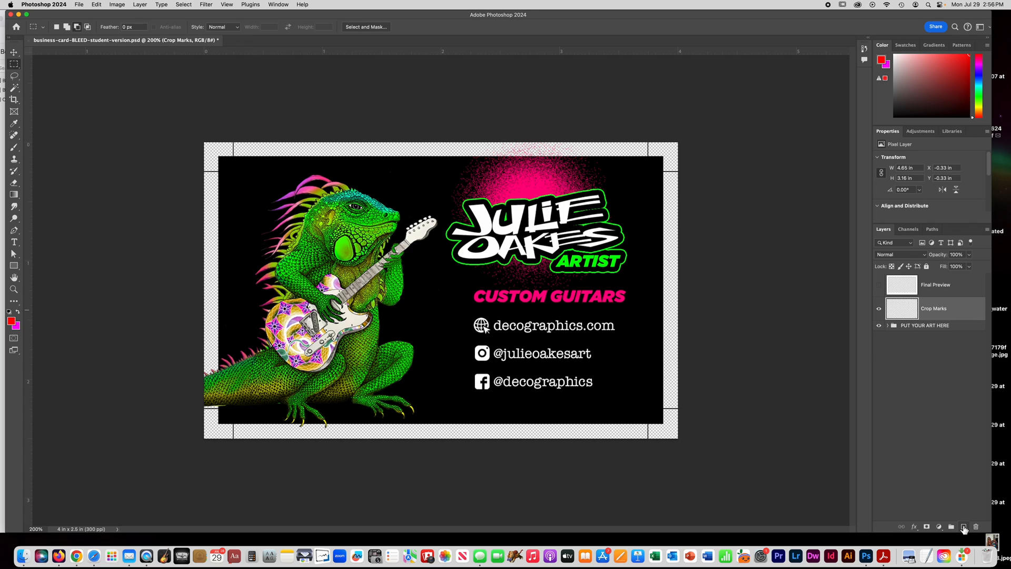
# - Add a new empty layer named CUT above Crop Marks
pyautogui.click(963, 526)
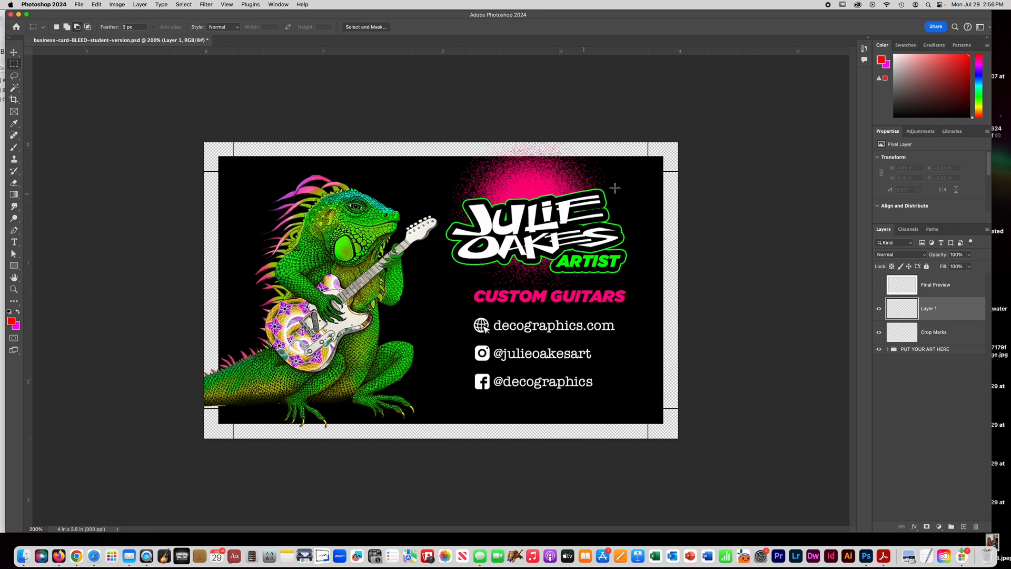
pyautogui.doubleClick(928, 308)
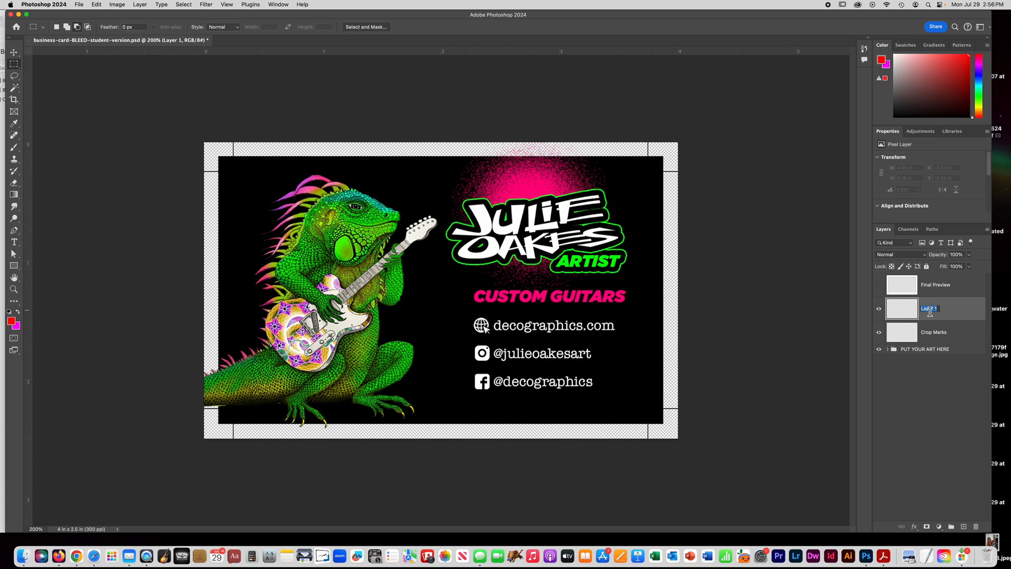
pyautogui.write('CUT')
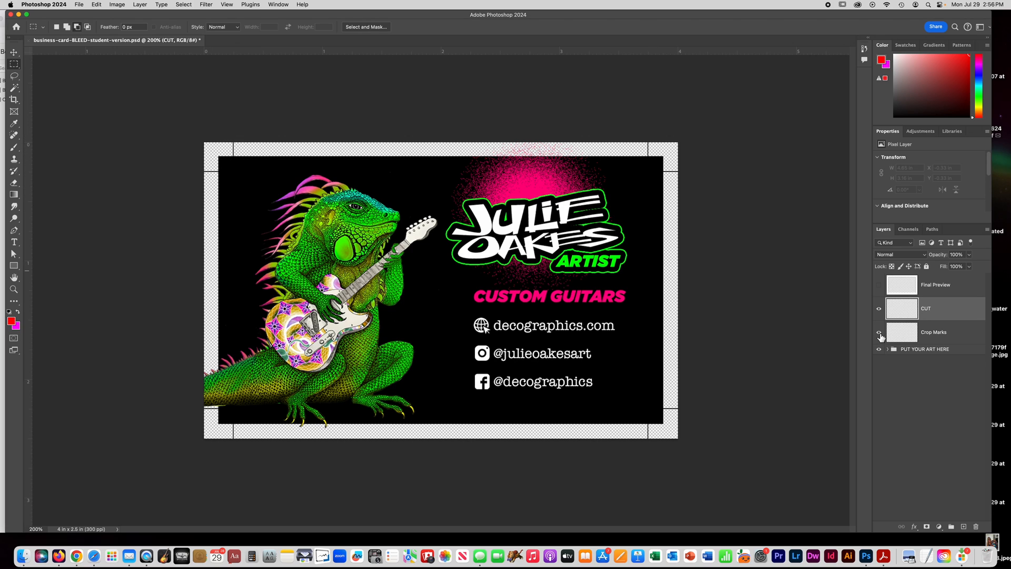
# - Toggle Crop Marks off and back on, then choose the Brush tool
pyautogui.click(878, 335)
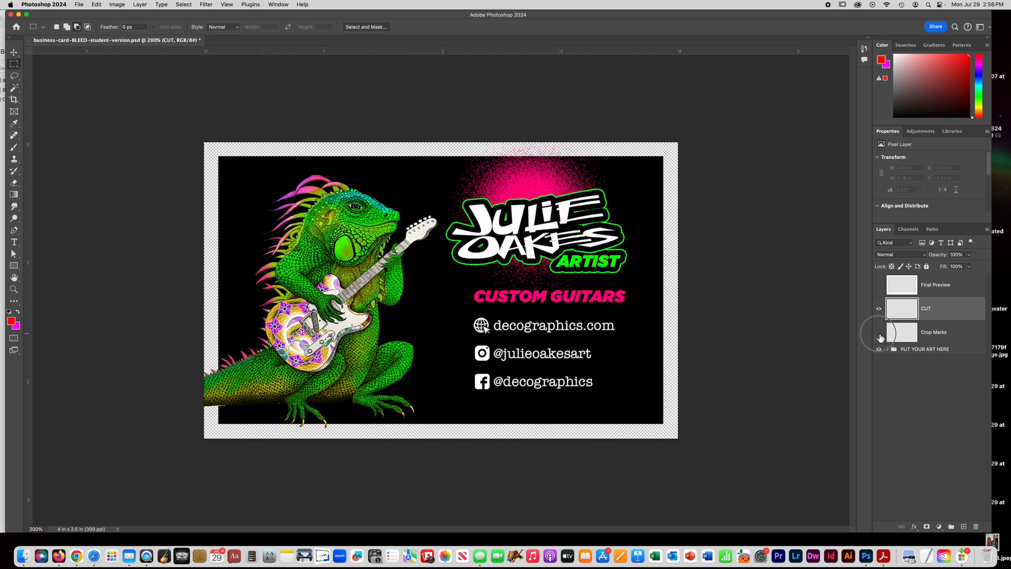
pyautogui.click(878, 333)
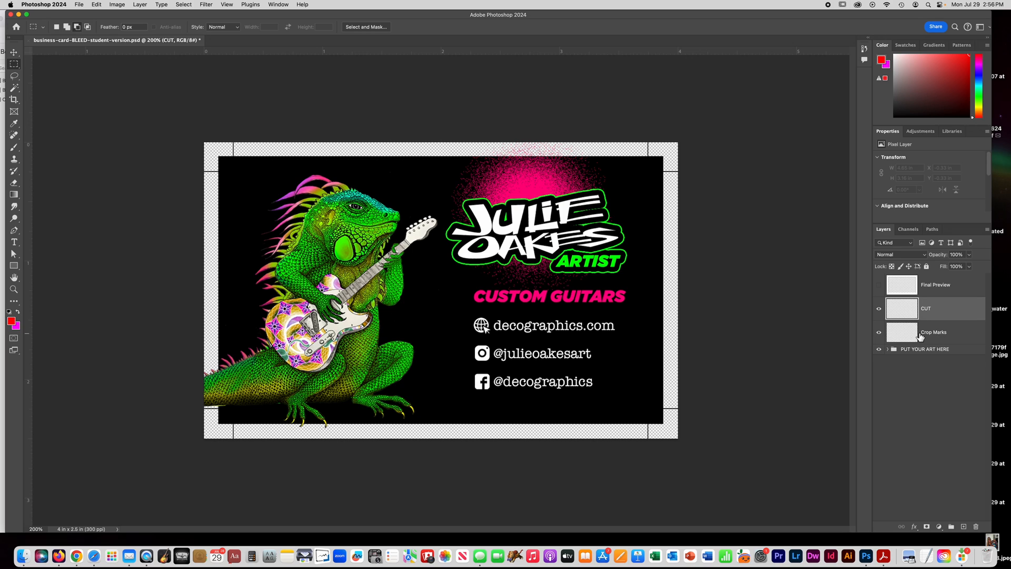
pyautogui.moveTo(658, 159)
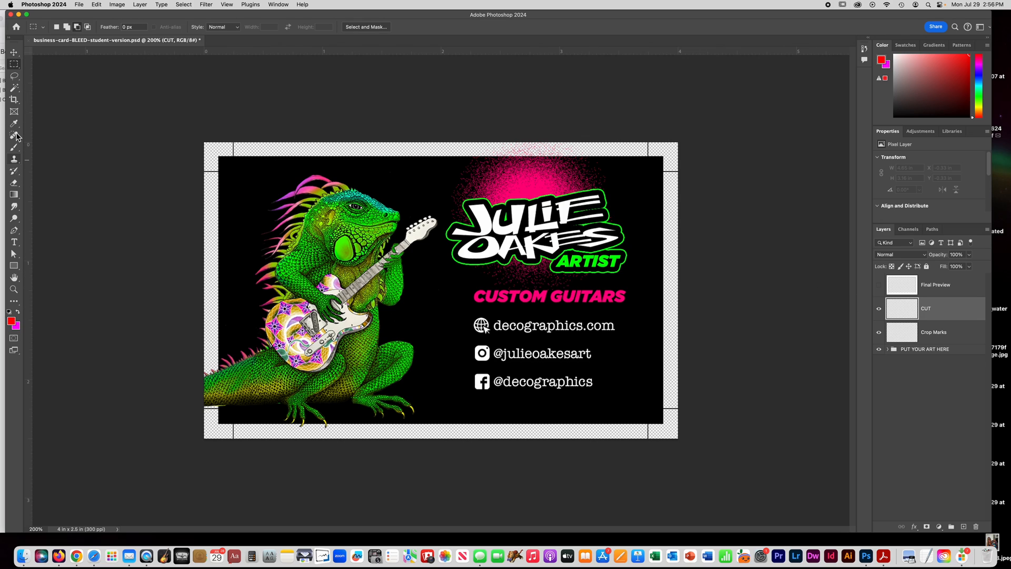
pyautogui.click(14, 147)
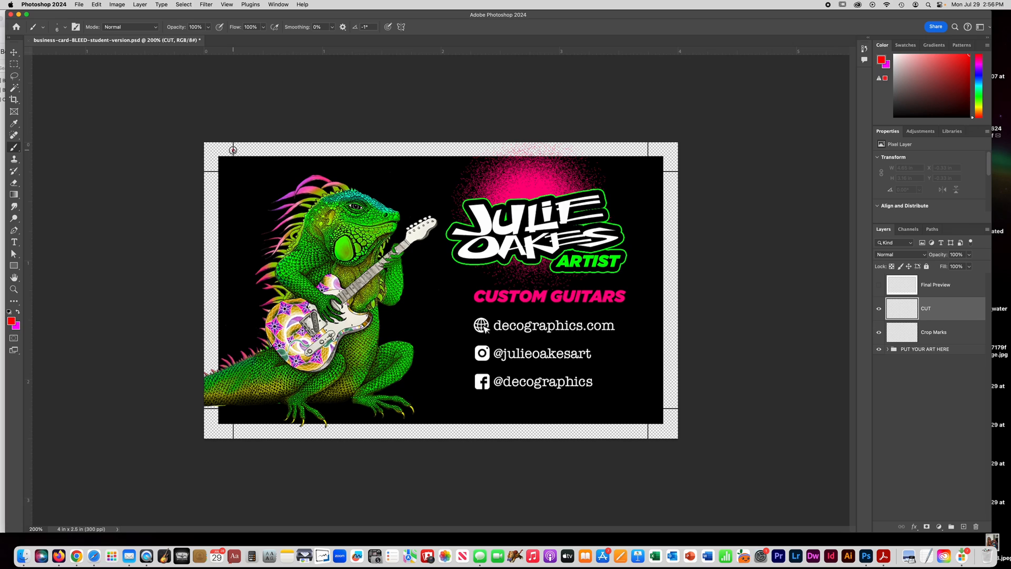
# - Paint red lines along the crop marks and red zigzags in the top and left bleed
pyautogui.moveTo(233, 150); pyautogui.dragTo(242, 426)
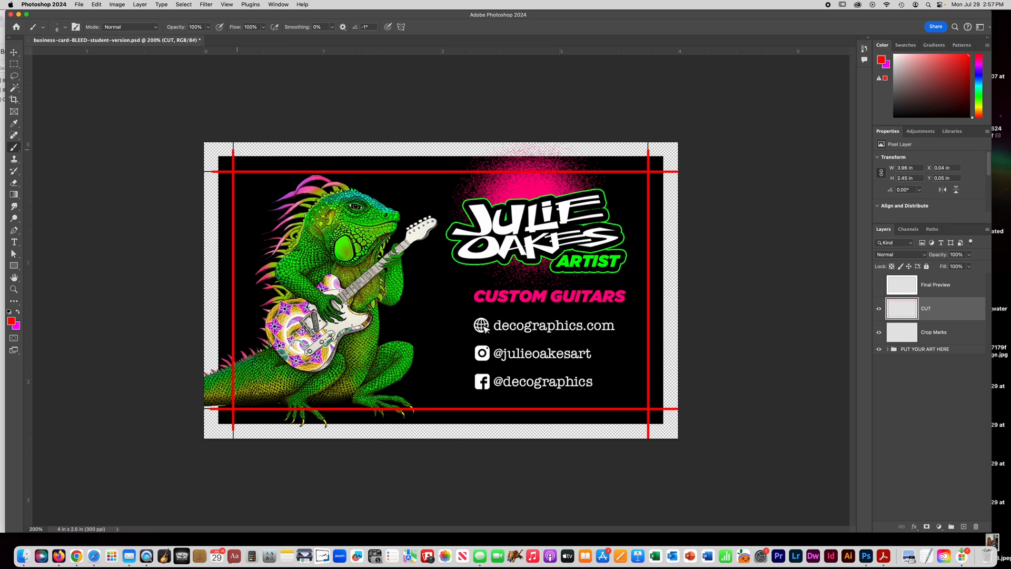
pyautogui.moveTo(235, 153); pyautogui.dragTo(335, 146)
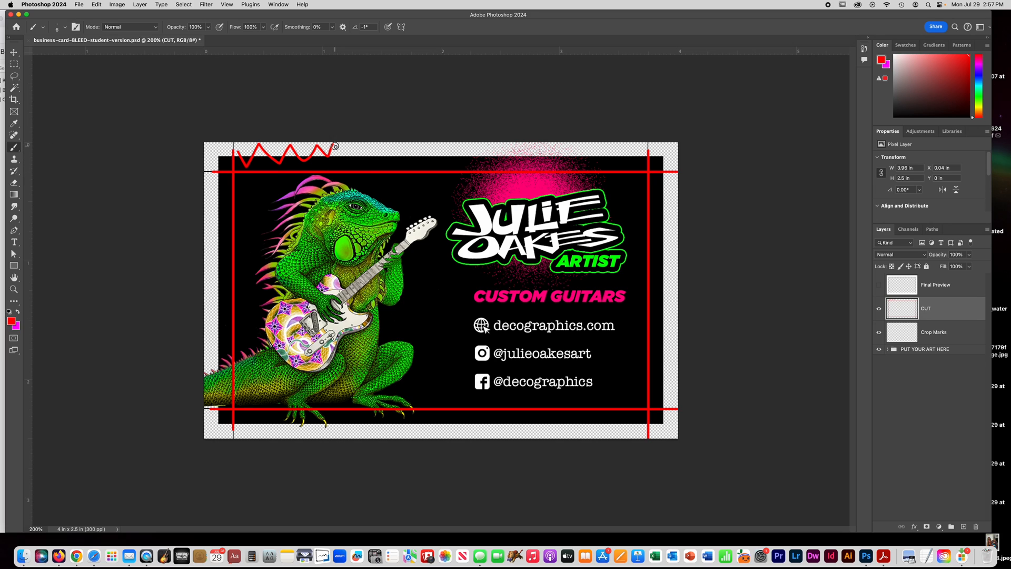
pyautogui.moveTo(336, 148); pyautogui.dragTo(445, 161)
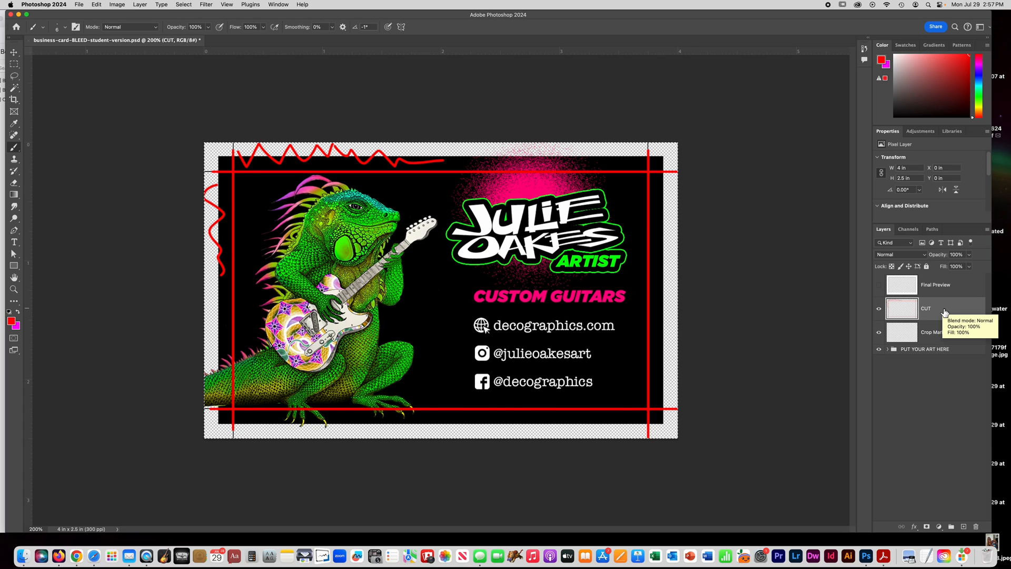
# - Show Final Preview and drag the CUT layer above it in the stack
pyautogui.click(878, 308)
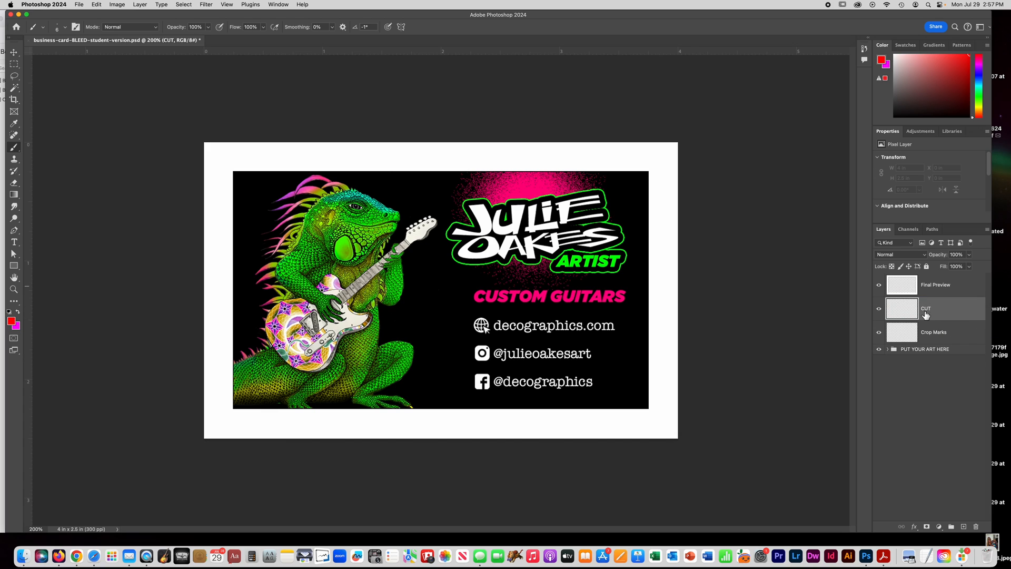
pyautogui.moveTo(925, 307); pyautogui.dragTo(925, 285)
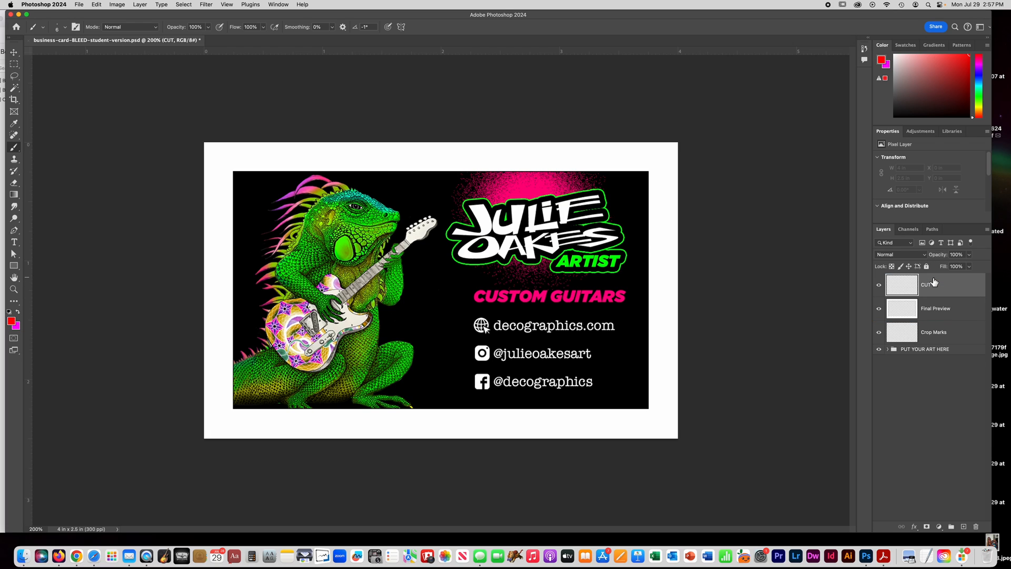
pyautogui.moveTo(934, 284)
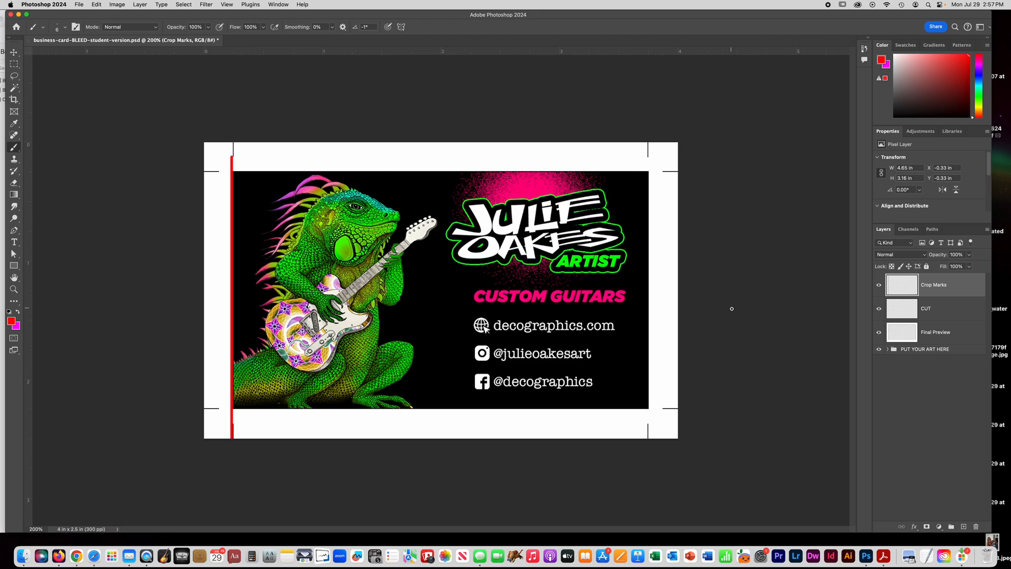
pyautogui.moveTo(650, 151)
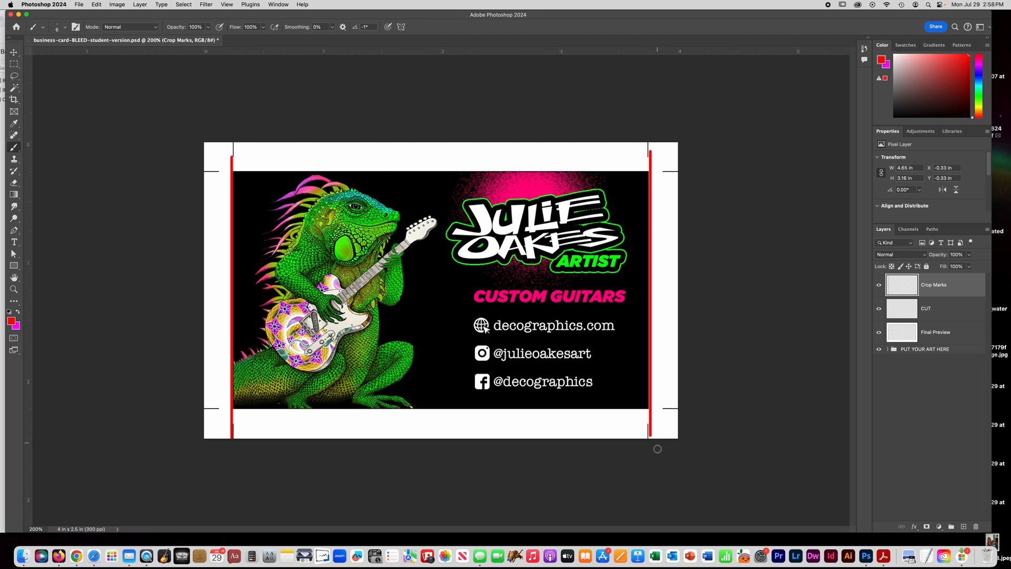
pyautogui.moveTo(663, 169)
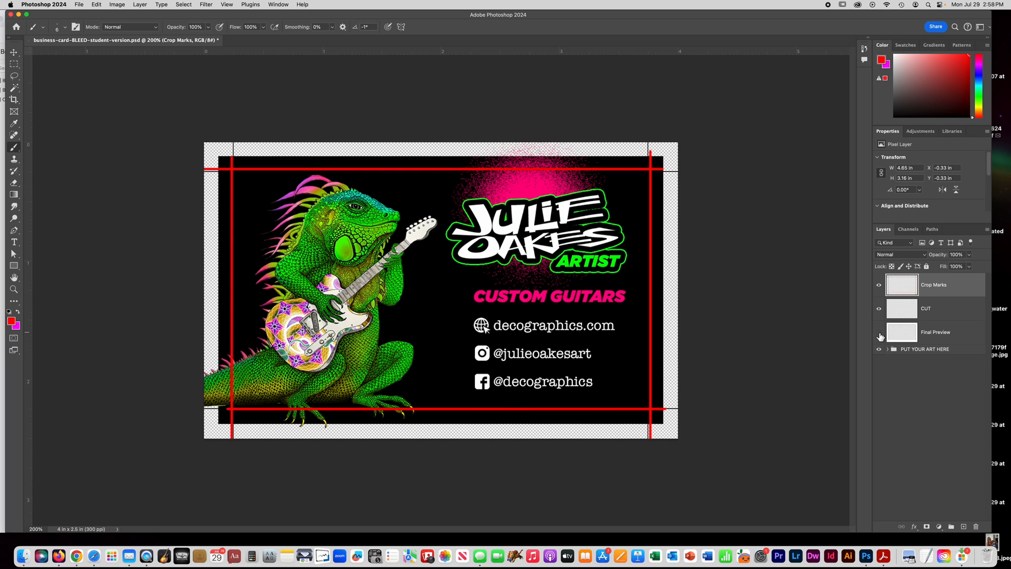
# - Show Final Preview and hide the Crop Marks layer, leaving the clean card design
pyautogui.click(878, 332)
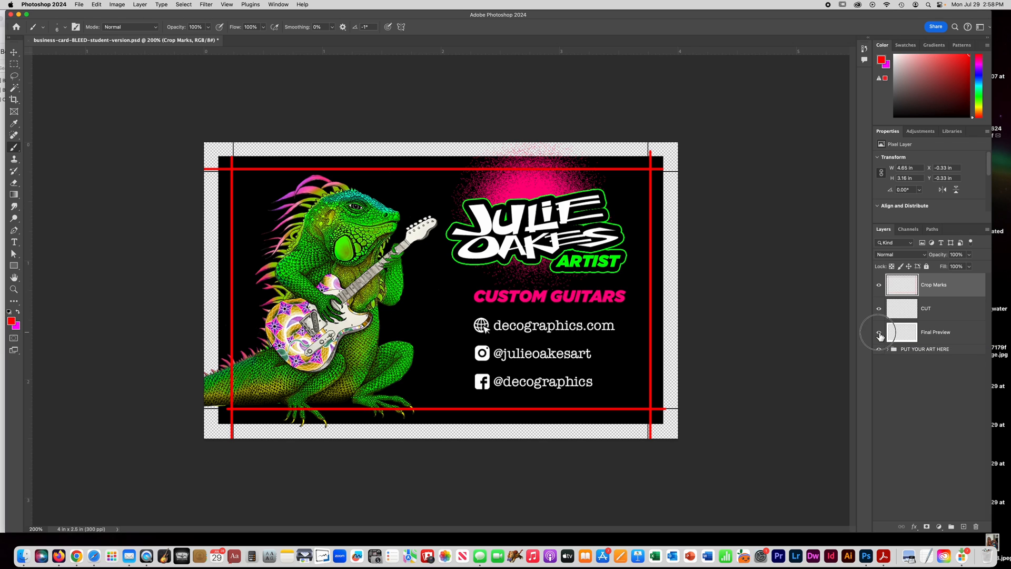
pyautogui.click(878, 335)
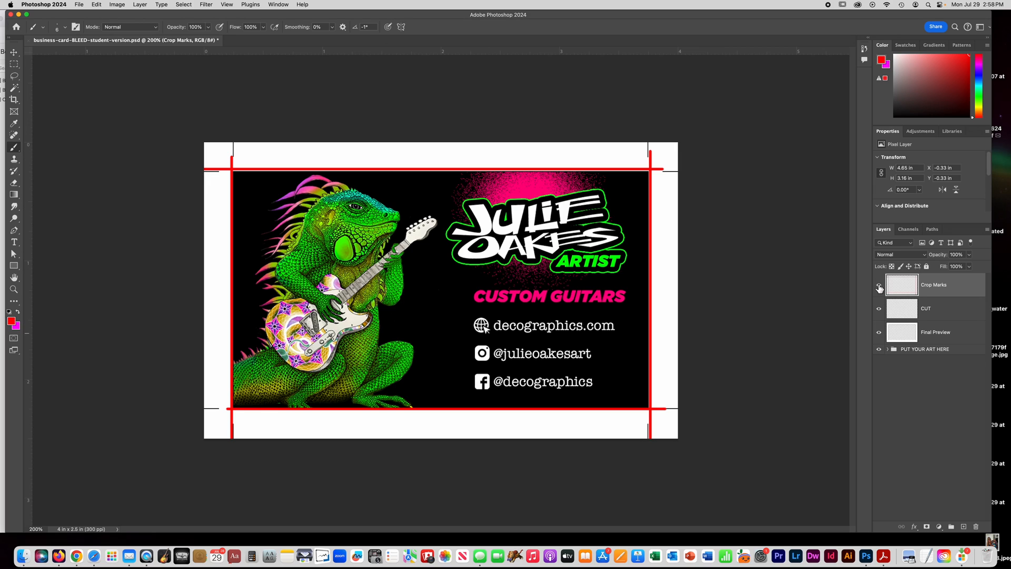
pyautogui.click(878, 287)
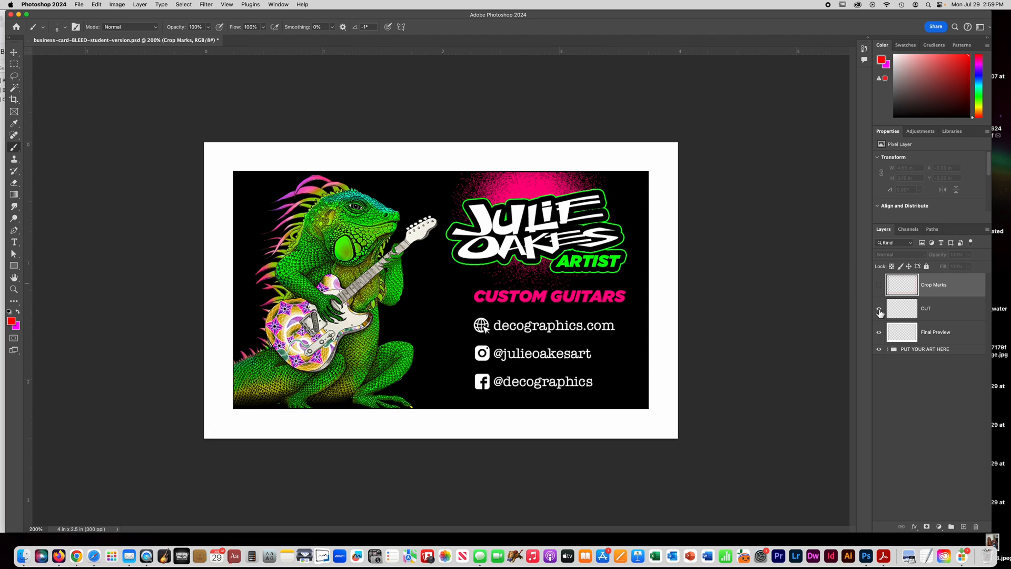
# - Expand the art group, select my logo, and raise the logo to the top trim edge
pyautogui.click(878, 287)
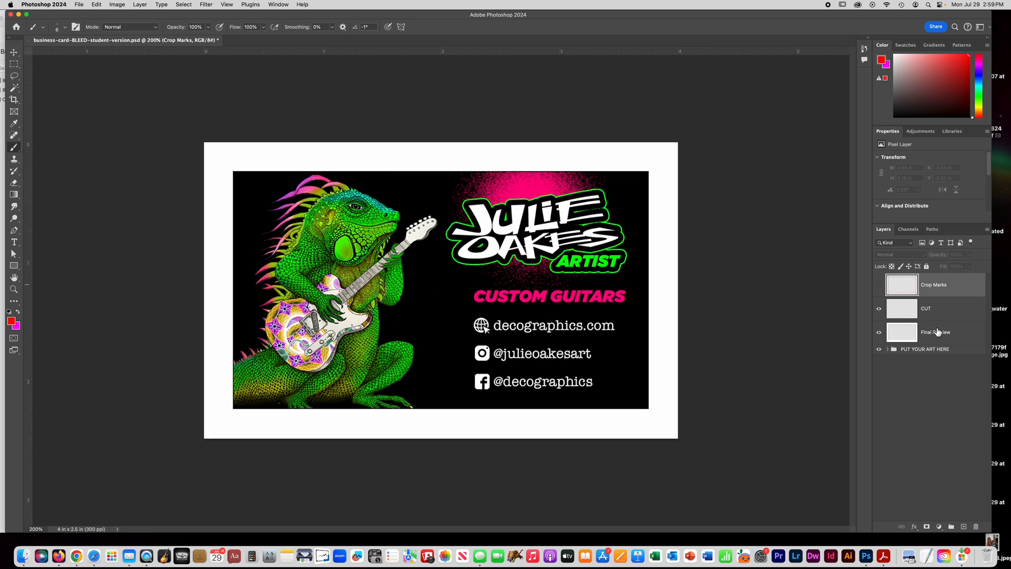
pyautogui.click(935, 331)
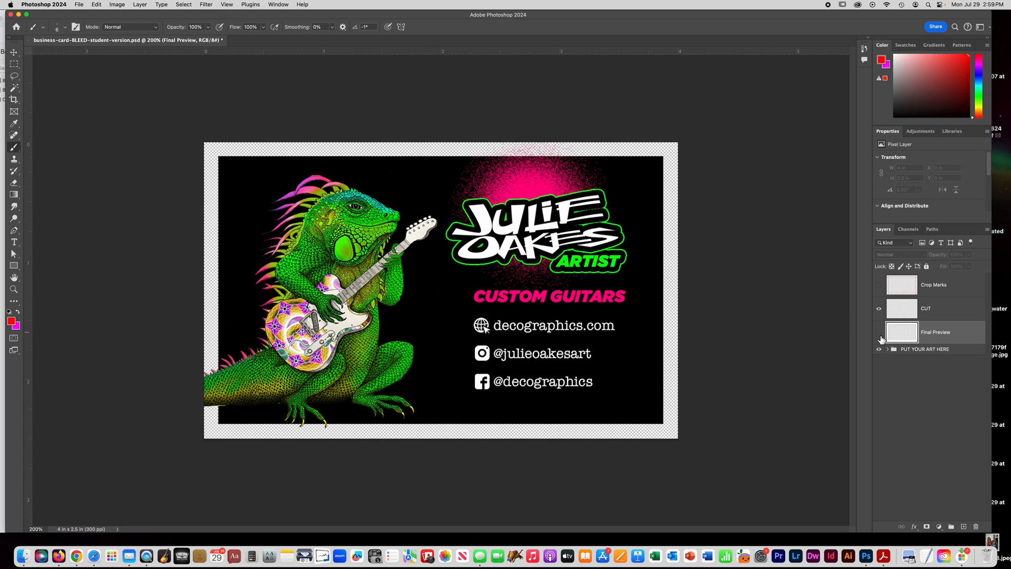
pyautogui.click(892, 349)
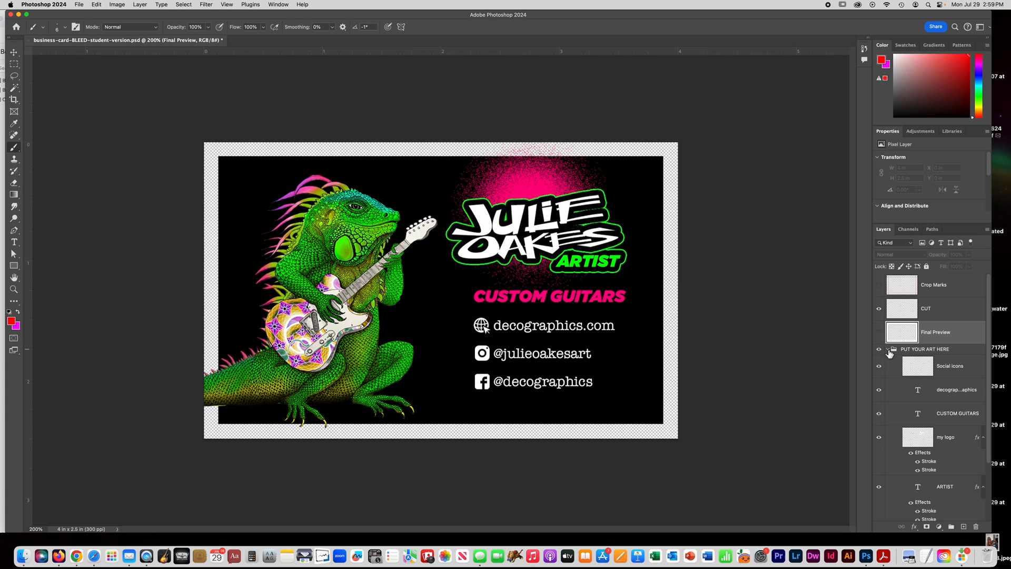
pyautogui.click(945, 437)
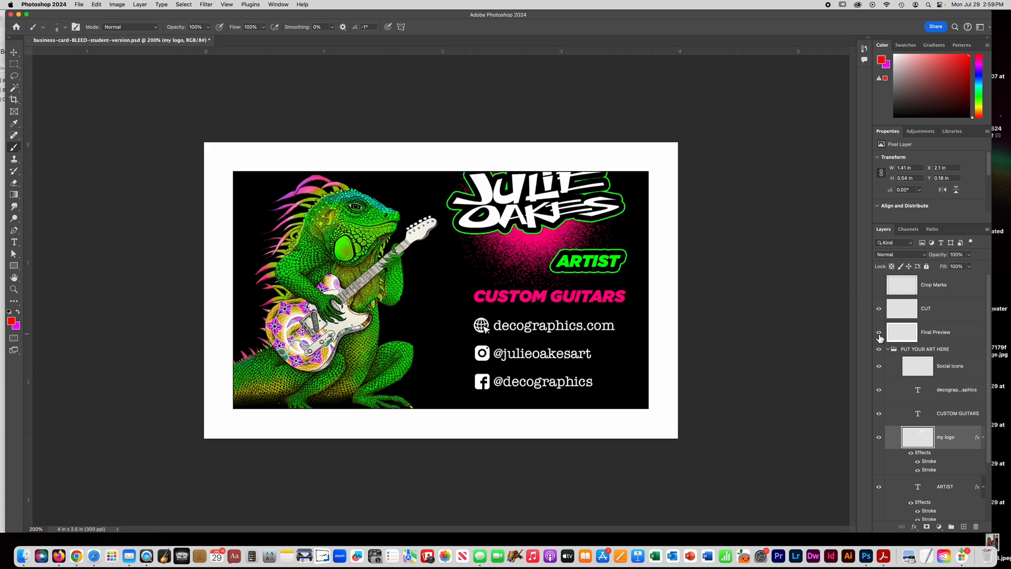
pyautogui.moveTo(878, 332)
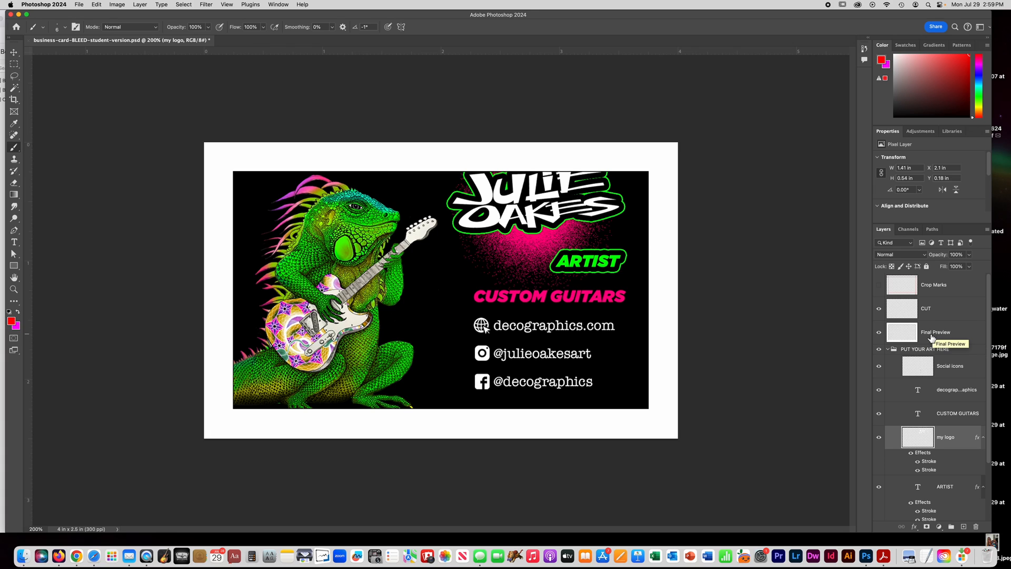
pyautogui.click(936, 332)
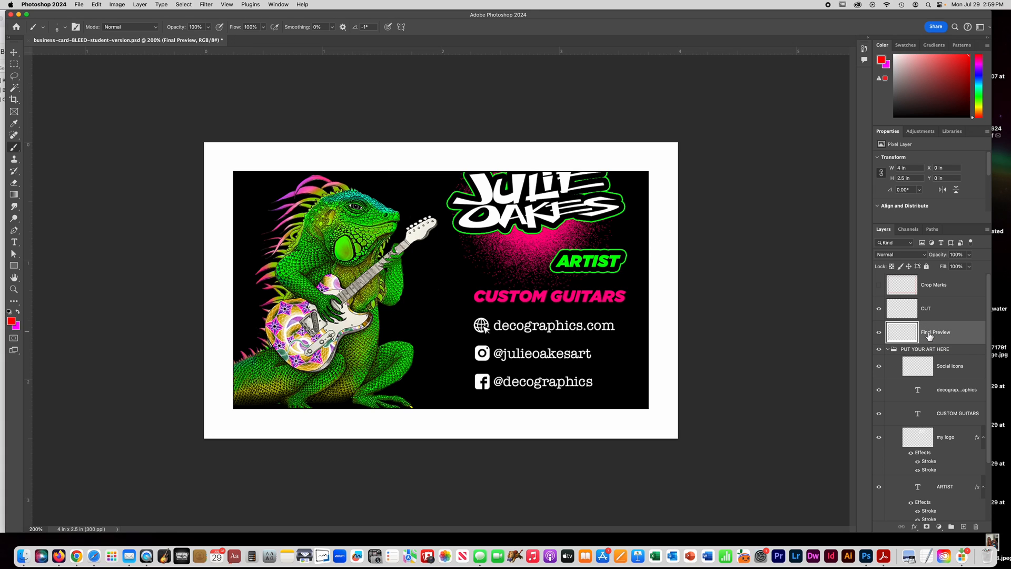
pyautogui.moveTo(948, 441)
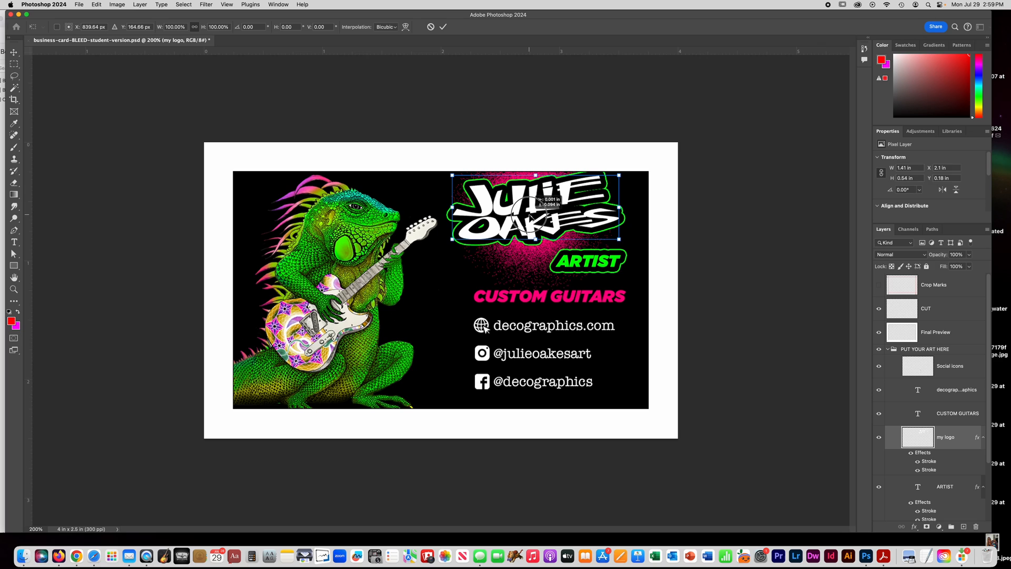
# - Drag the my logo layer down so JULIE OAKES sits inside the margins above ARTIST
pyautogui.moveTo(535, 206); pyautogui.dragTo(538, 199)
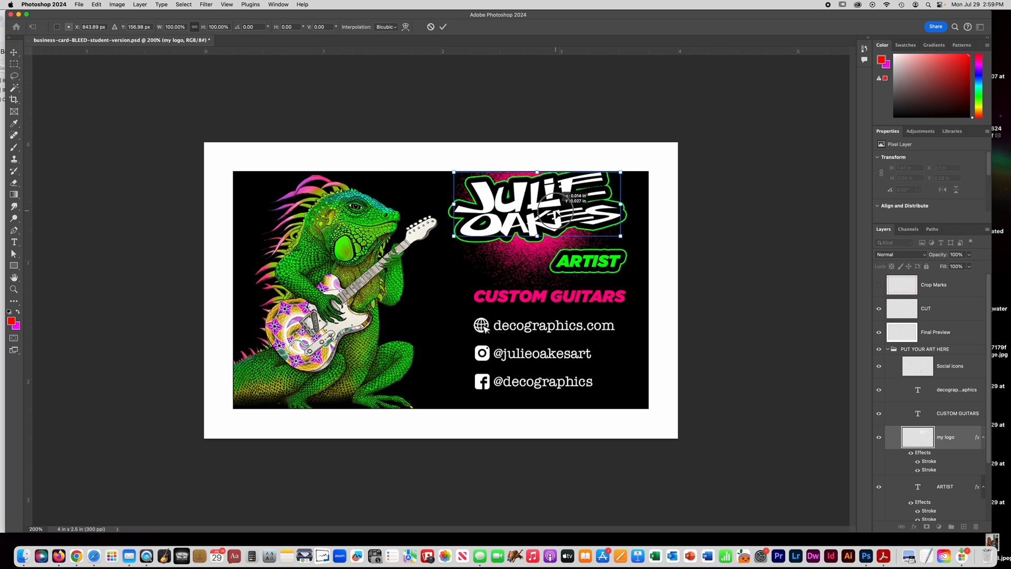
pyautogui.moveTo(537, 200); pyautogui.dragTo(548, 230)
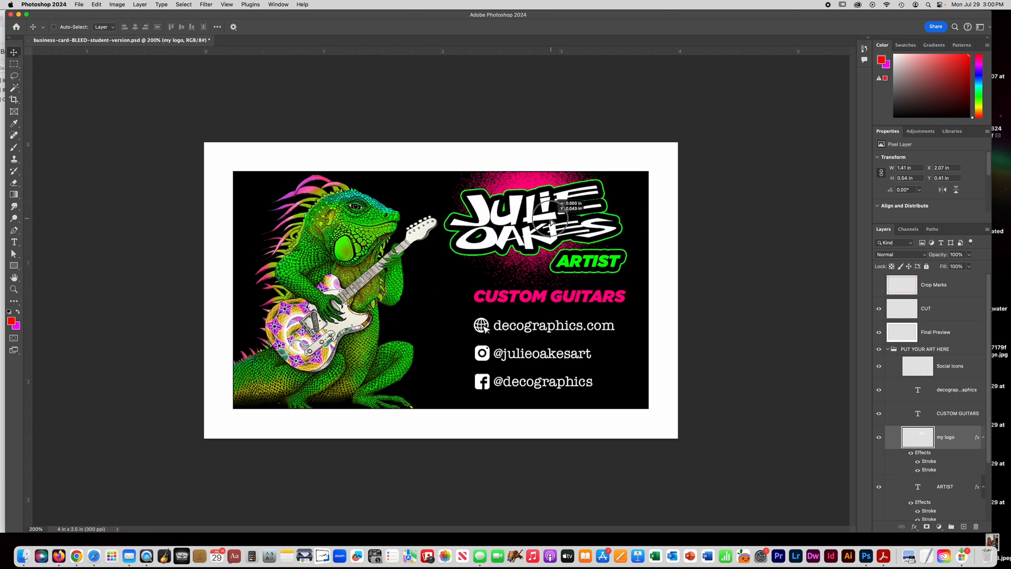
pyautogui.moveTo(551, 219); pyautogui.dragTo(551, 229)
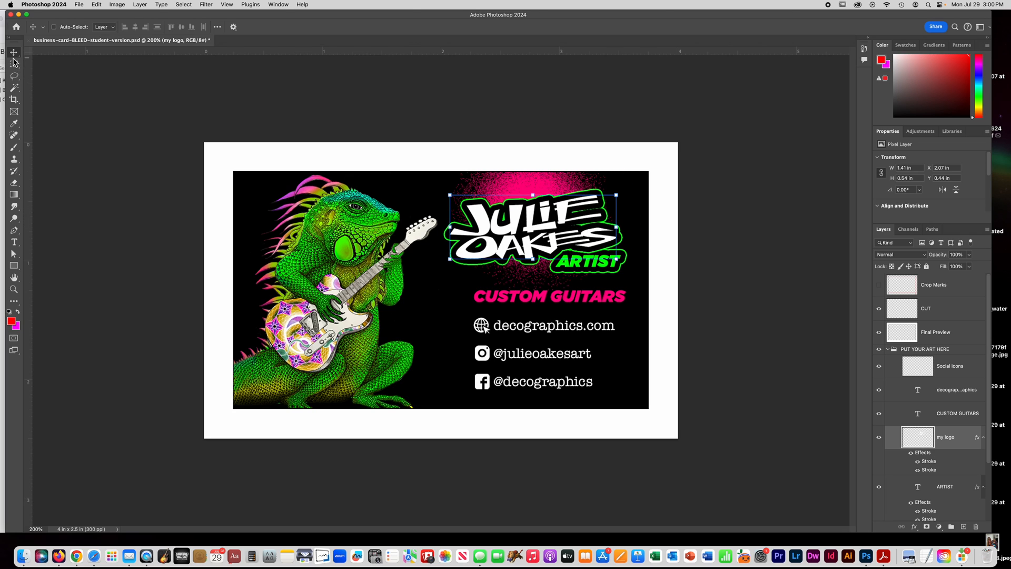
pyautogui.click(14, 64)
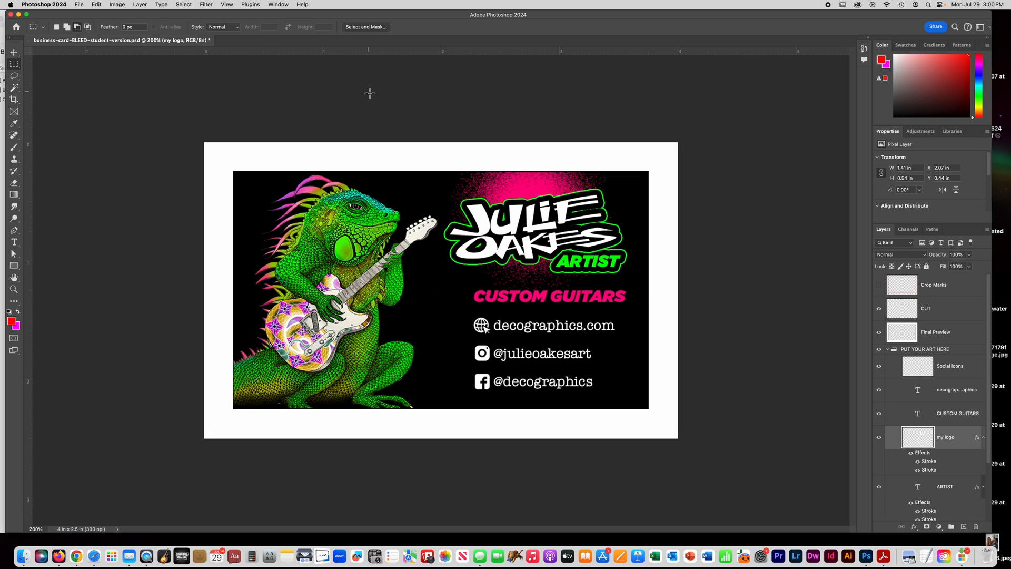
pyautogui.moveTo(524, 224)
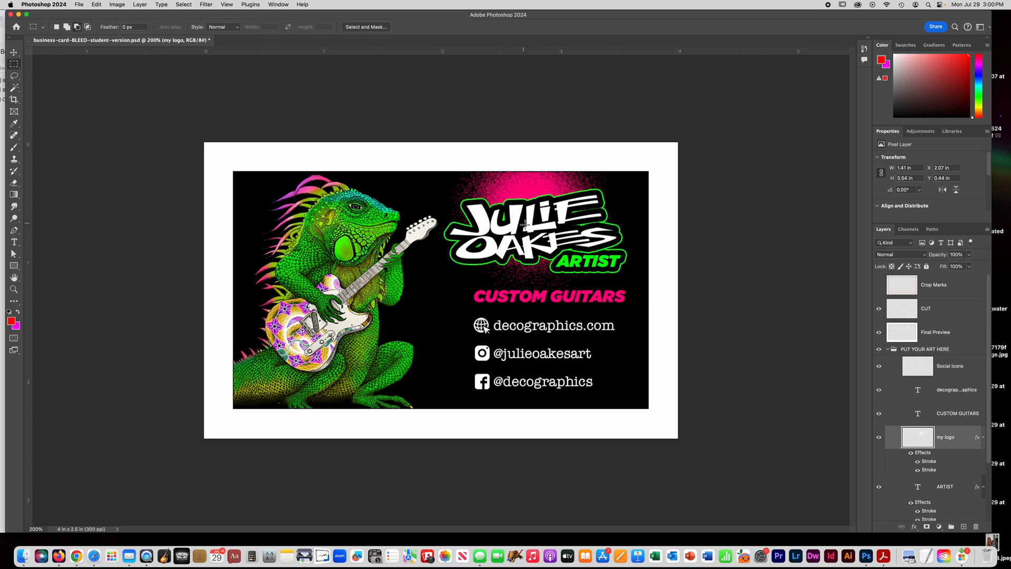
pyautogui.moveTo(495, 260)
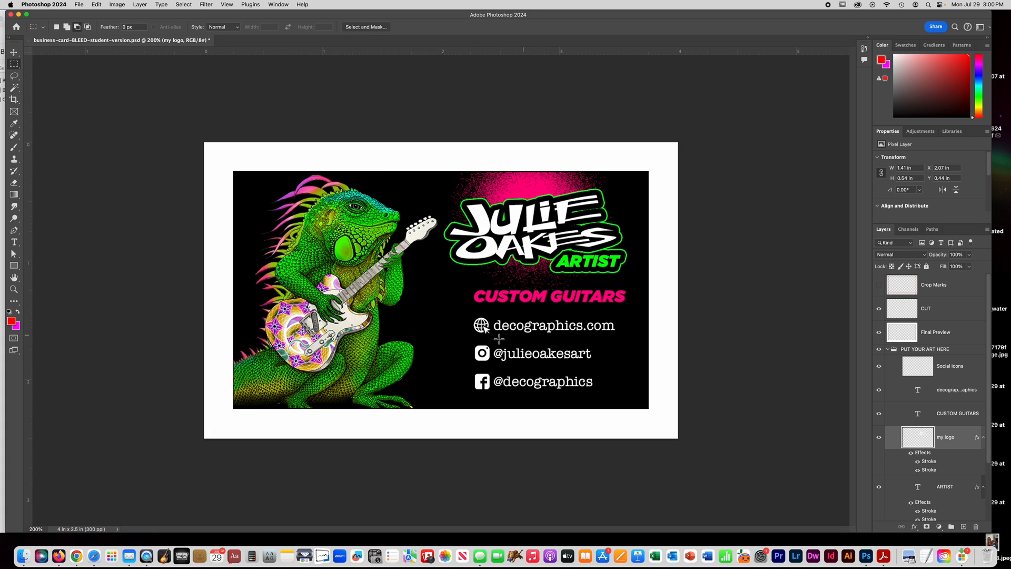
pyautogui.moveTo(509, 346)
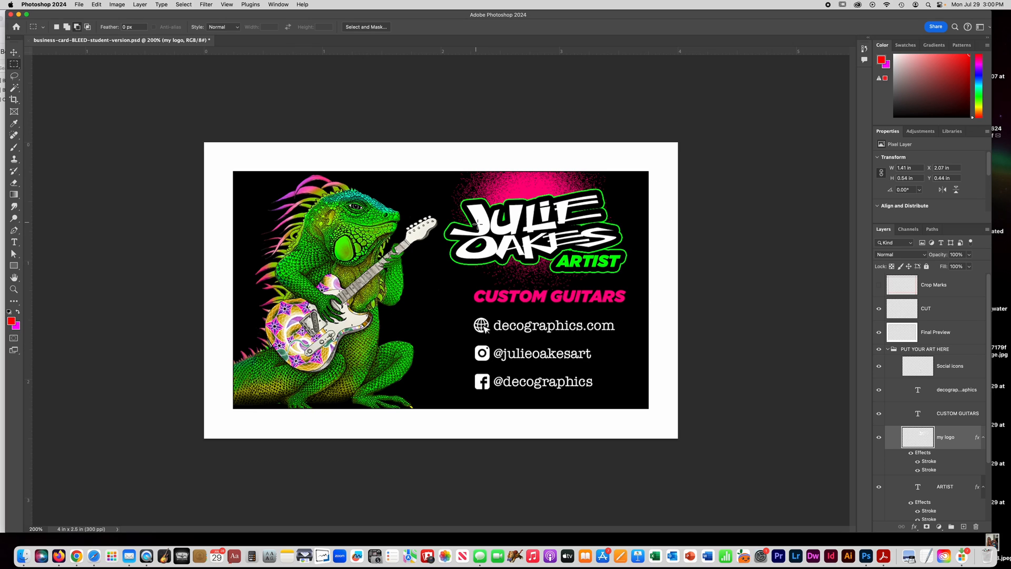
pyautogui.moveTo(970, 365)
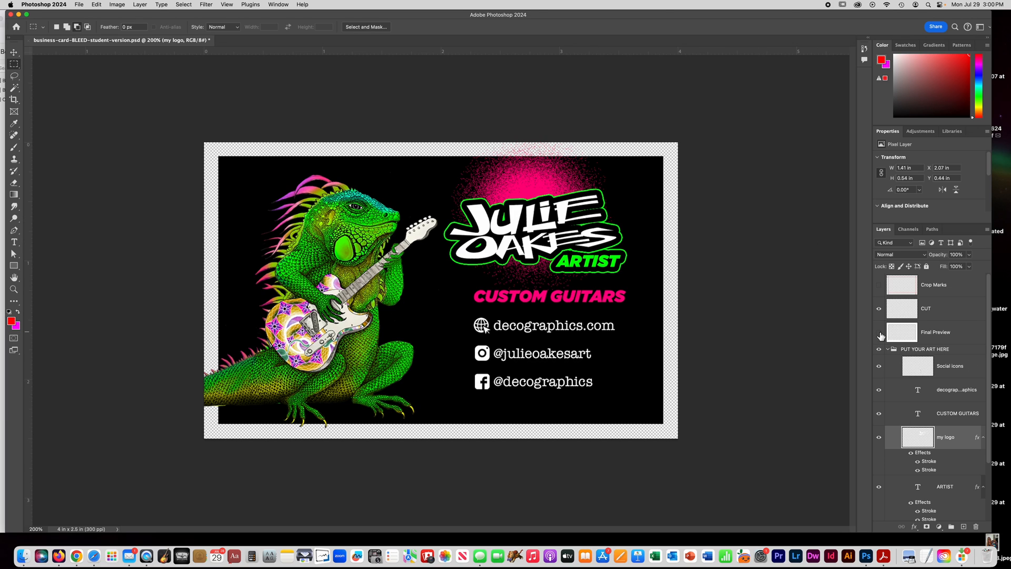
# - Hide the Final Preview layer to reveal the bleed artwork and crop marks
pyautogui.click(96, 5)
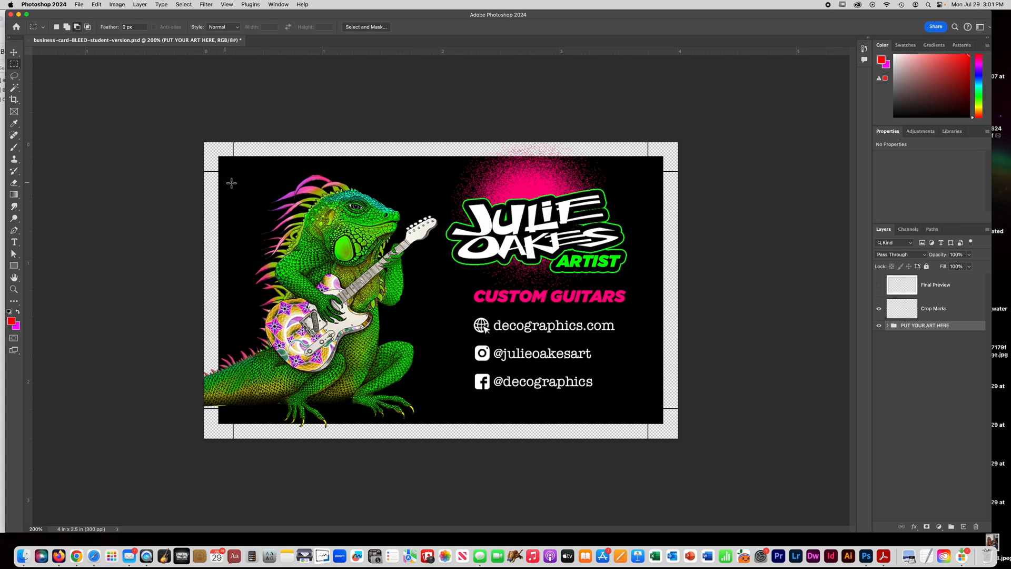
# - Show then hide the Final Preview layer, and make the Crop Marks layer visible
pyautogui.click(878, 289)
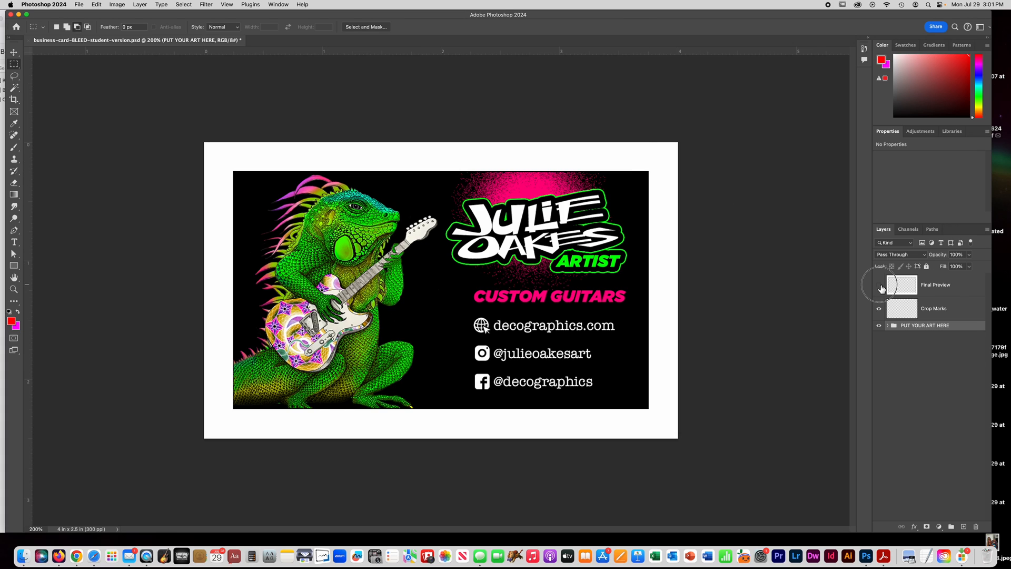
pyautogui.click(935, 284)
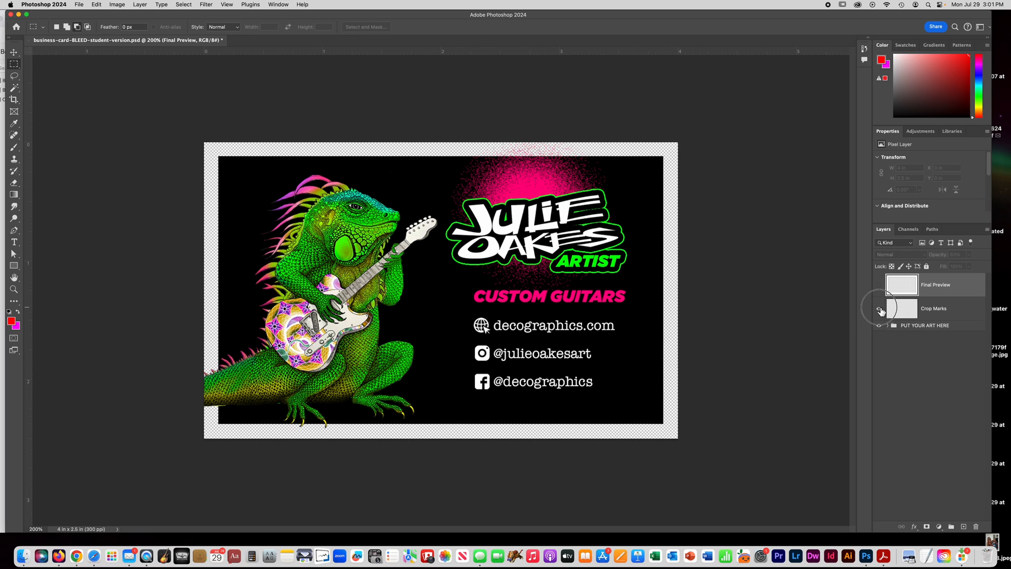
pyautogui.click(879, 308)
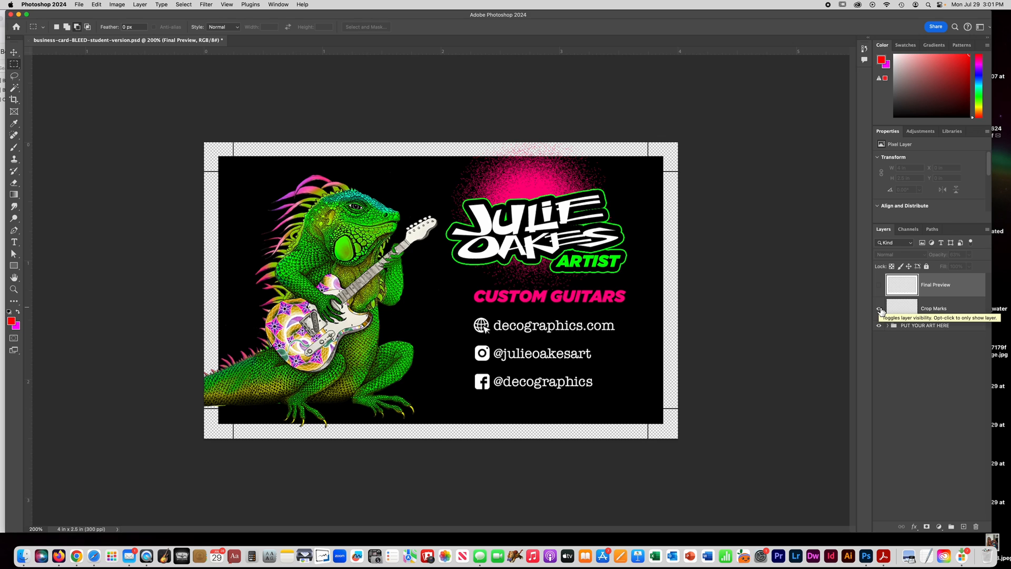